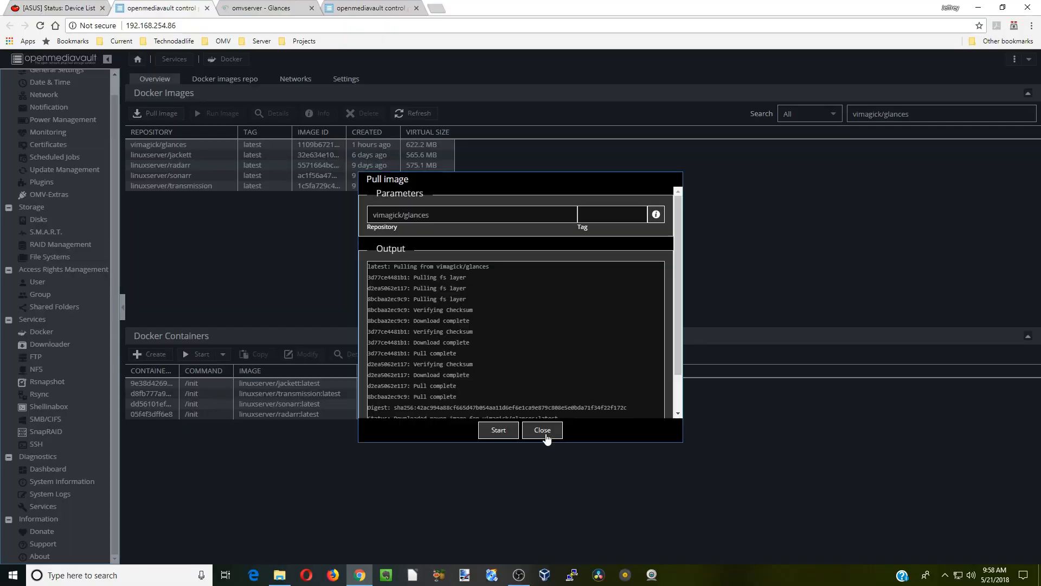
Step: Dismiss the pull output and select the vimagick/glances image in the Docker images list
{"action": "left_click", "coordinate": [543, 430]}
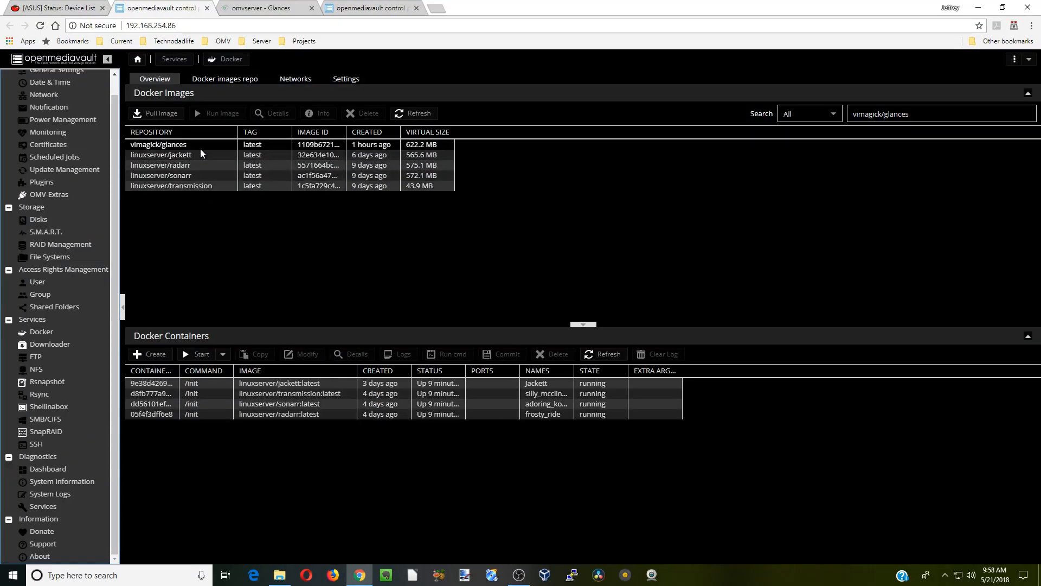
{"action": "left_click", "coordinate": [159, 144]}
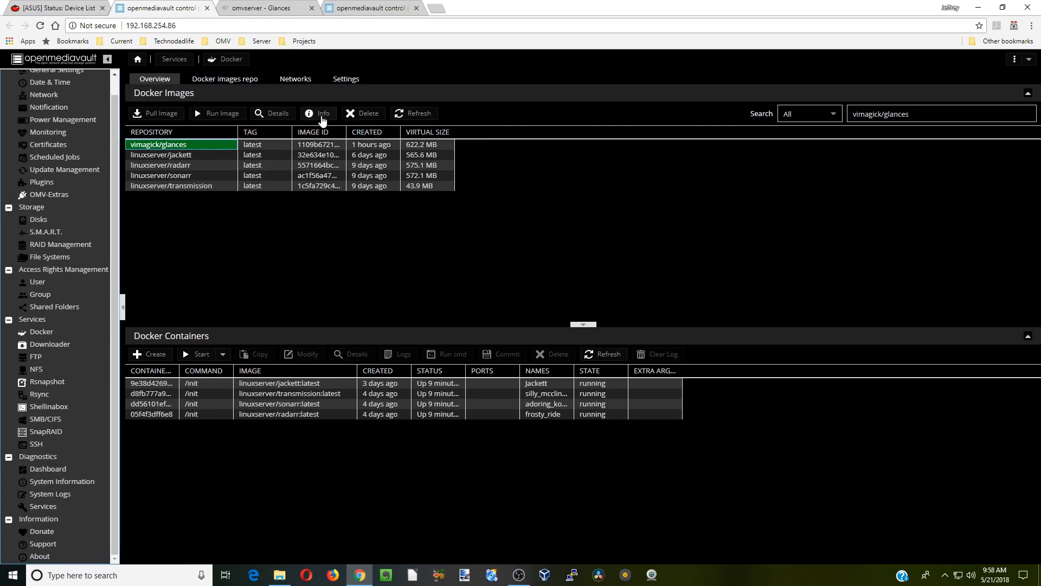
Step: View the vimagick/glances Docker Hub page down to its docker-compose.yml example
{"action": "left_click", "coordinate": [318, 112]}
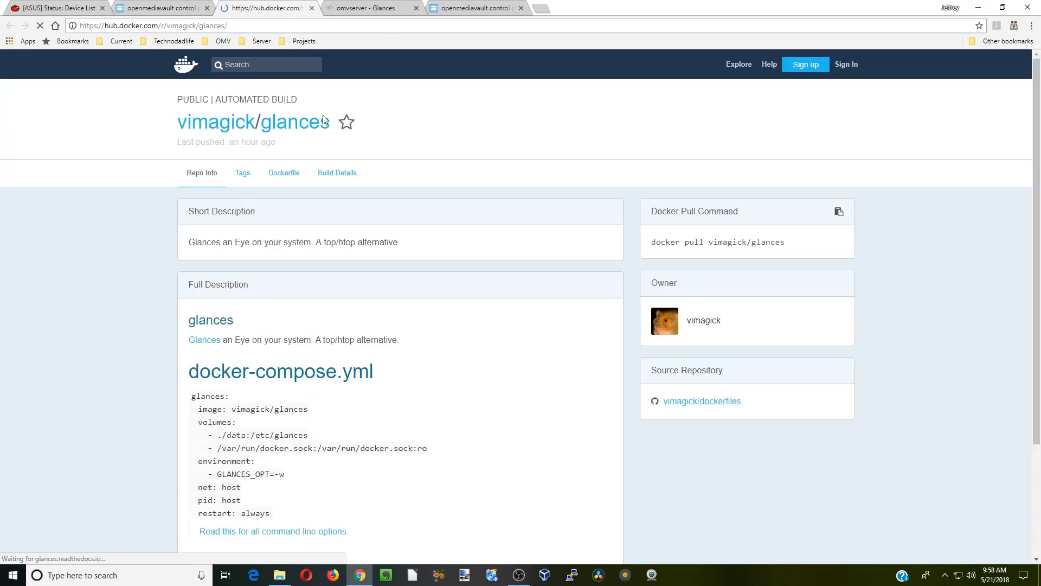
{"action": "scroll", "scroll_direction": "down", "scroll_amount": 3}
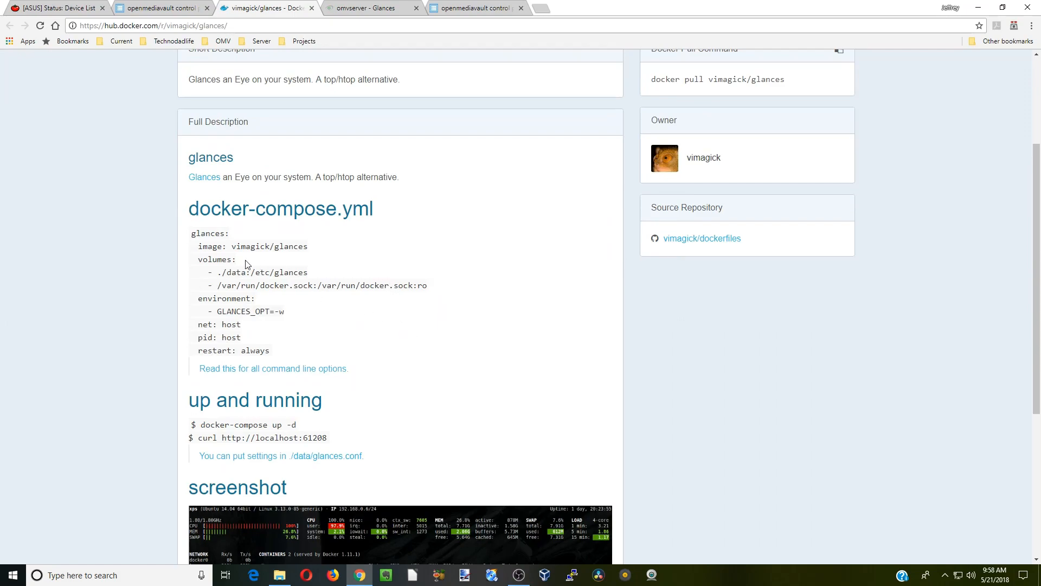
{"action": "mouse_move", "coordinate": [300, 354]}
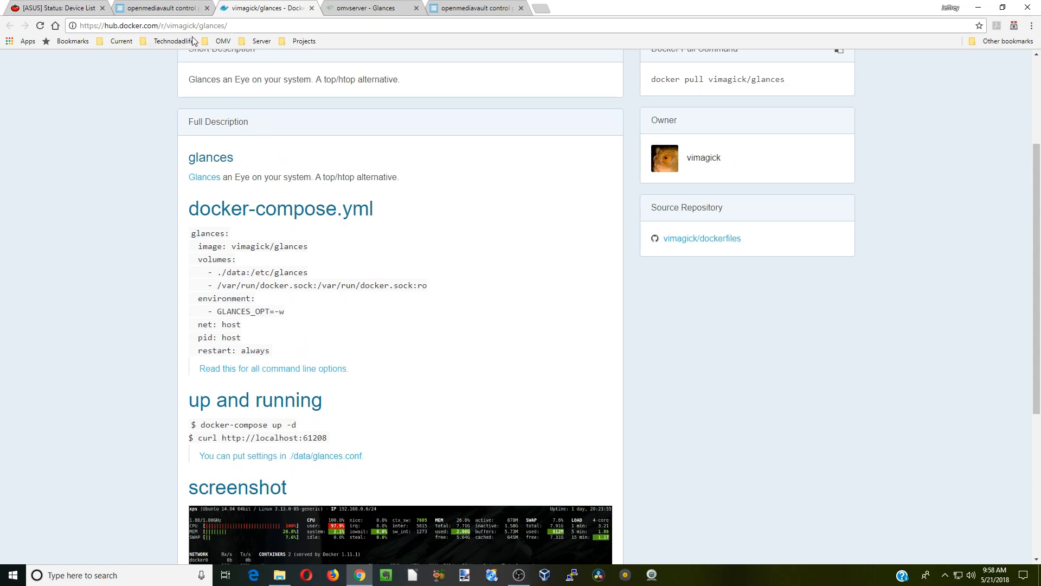
Step: Start a container from vimagick/glances named Glances with restart policy always and Host network mode
{"action": "left_click", "coordinate": [160, 7]}
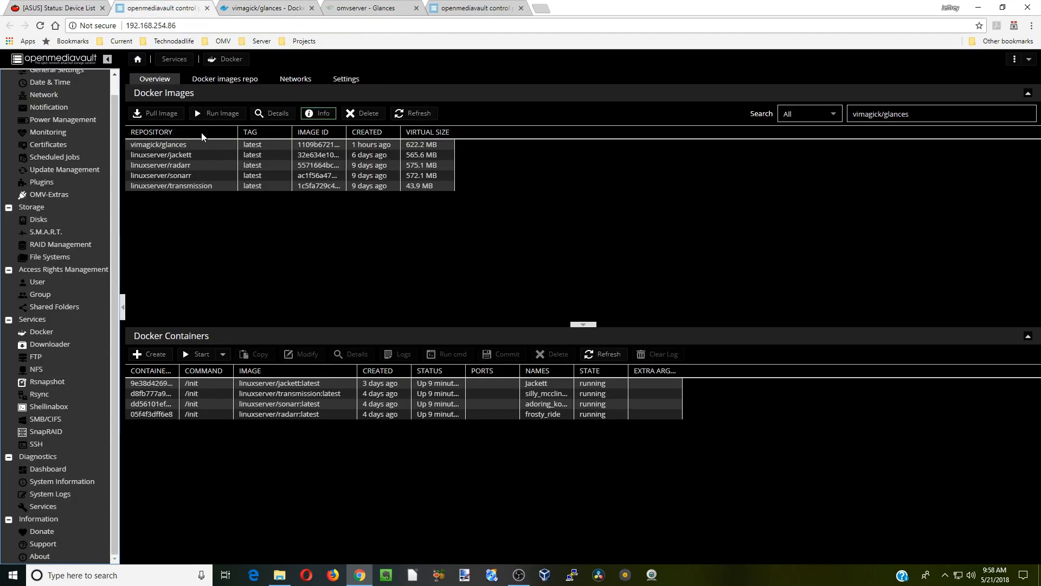
{"action": "left_click", "coordinate": [160, 144]}
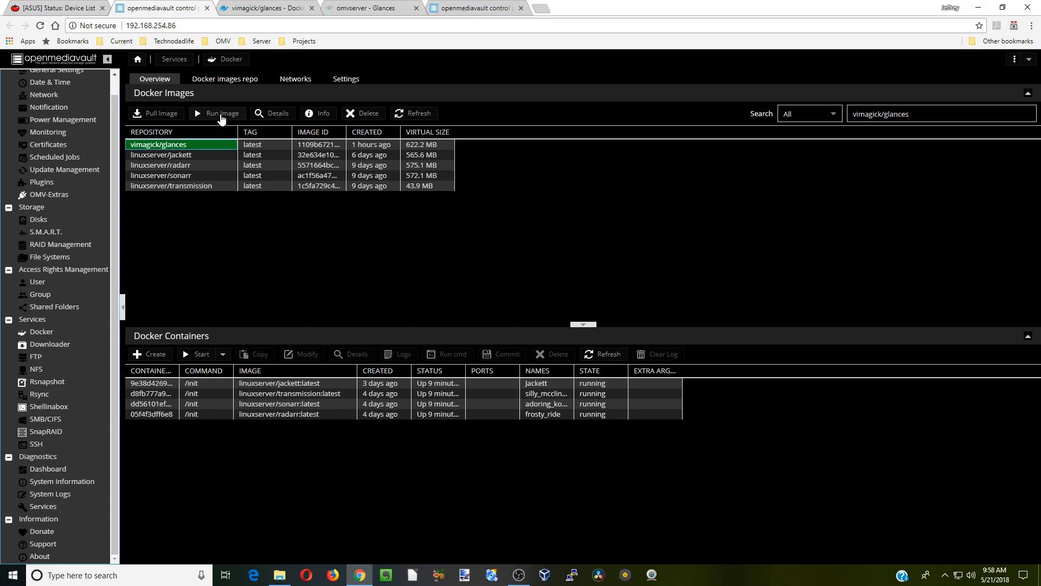
{"action": "left_click", "coordinate": [220, 112]}
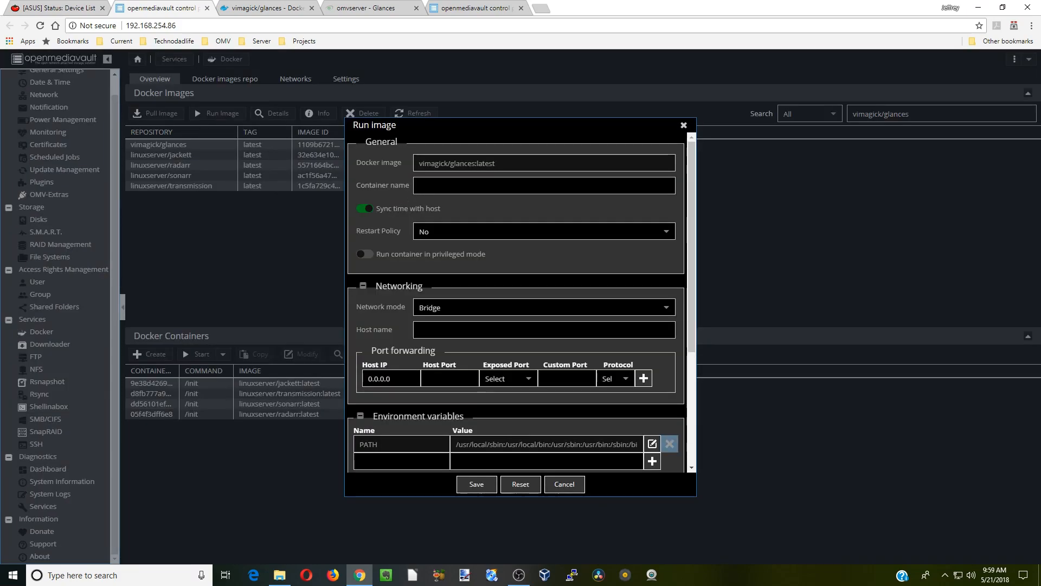
{"action": "type", "text": "c"}
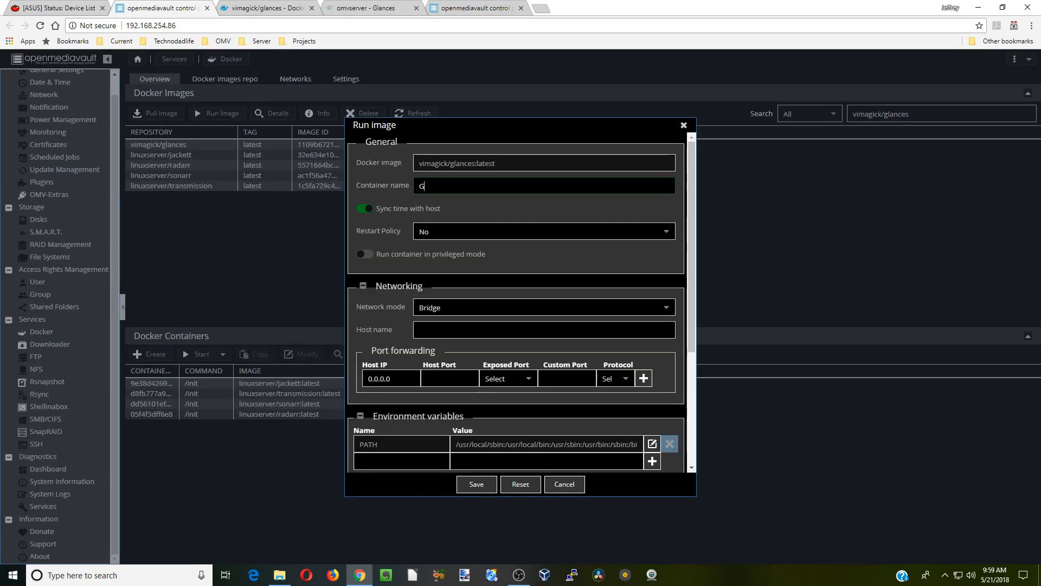
{"action": "type", "text": "Glances"}
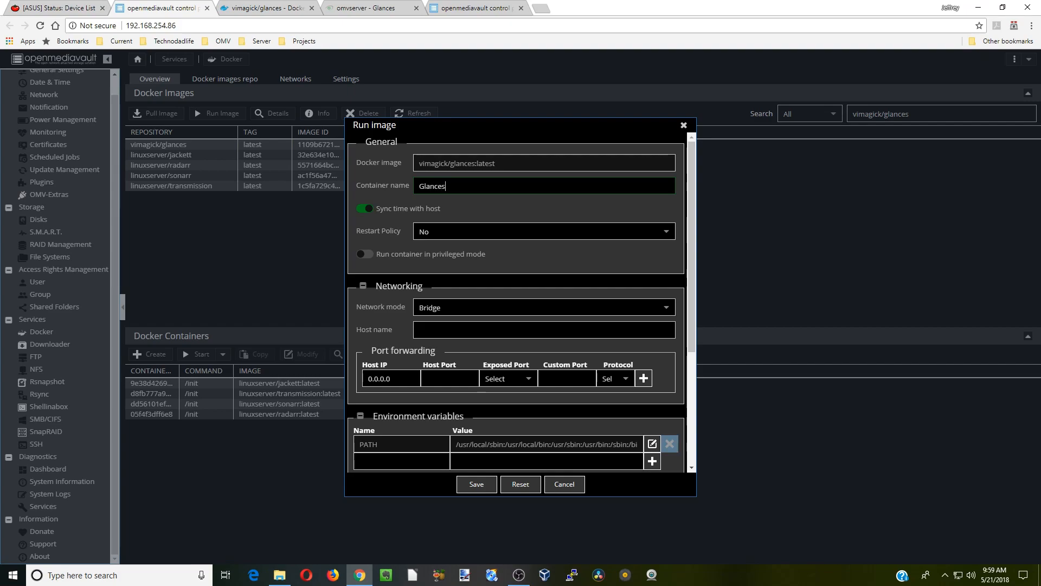
{"action": "left_click", "coordinate": [542, 231]}
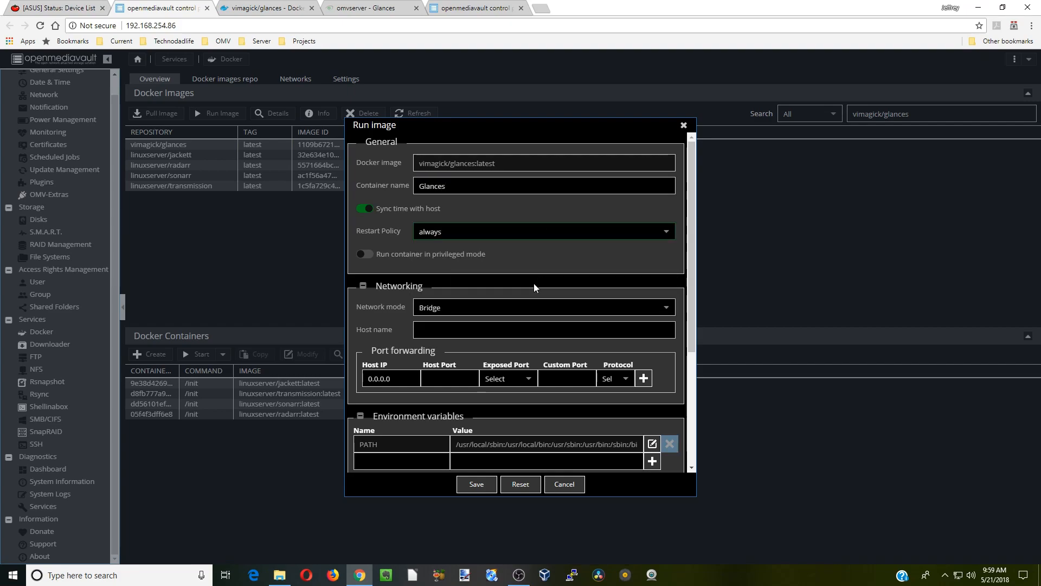
{"action": "left_click", "coordinate": [541, 307]}
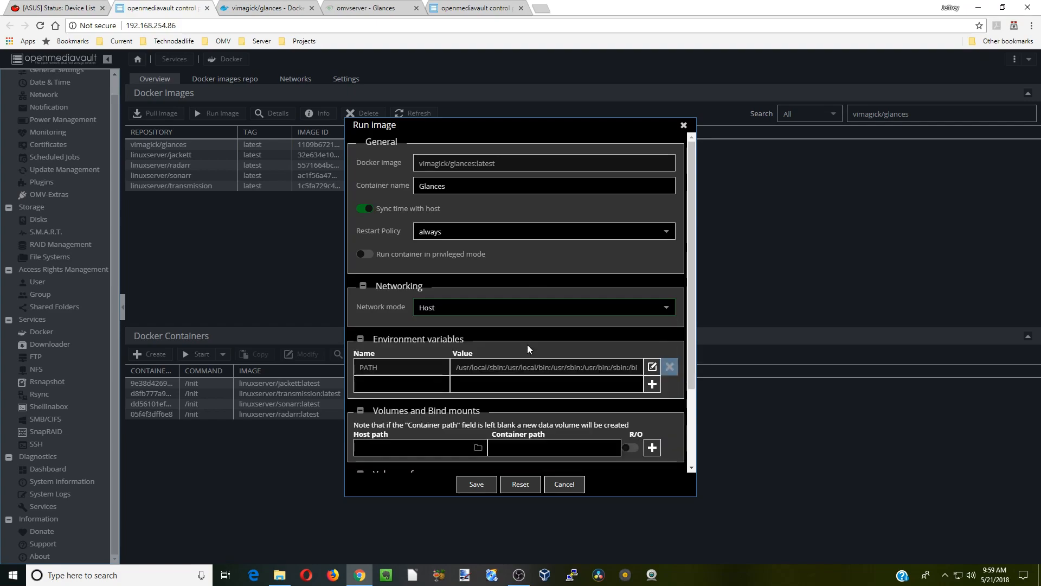
{"action": "scroll", "scroll_direction": "down", "scroll_amount": 3}
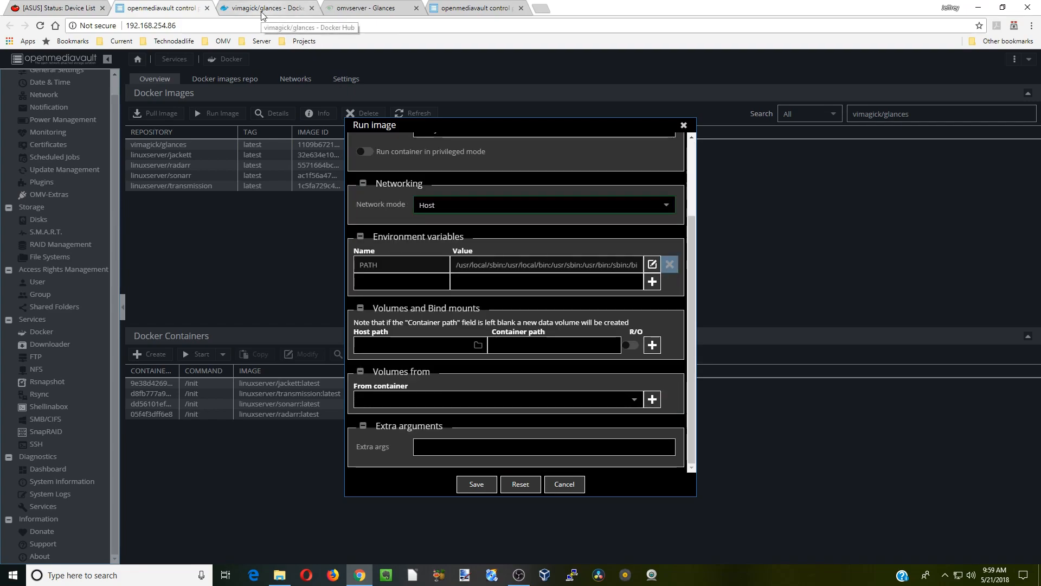
Step: Copy the GLANCES_OPT variable name from the Docker Hub compose example
{"action": "left_click", "coordinate": [266, 8]}
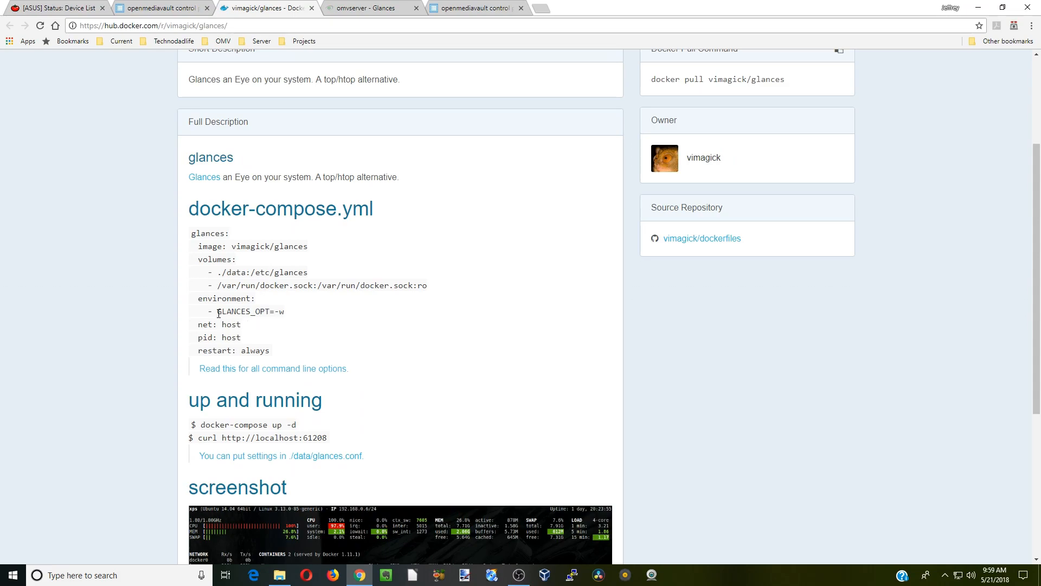
{"action": "double_click", "coordinate": [226, 311]}
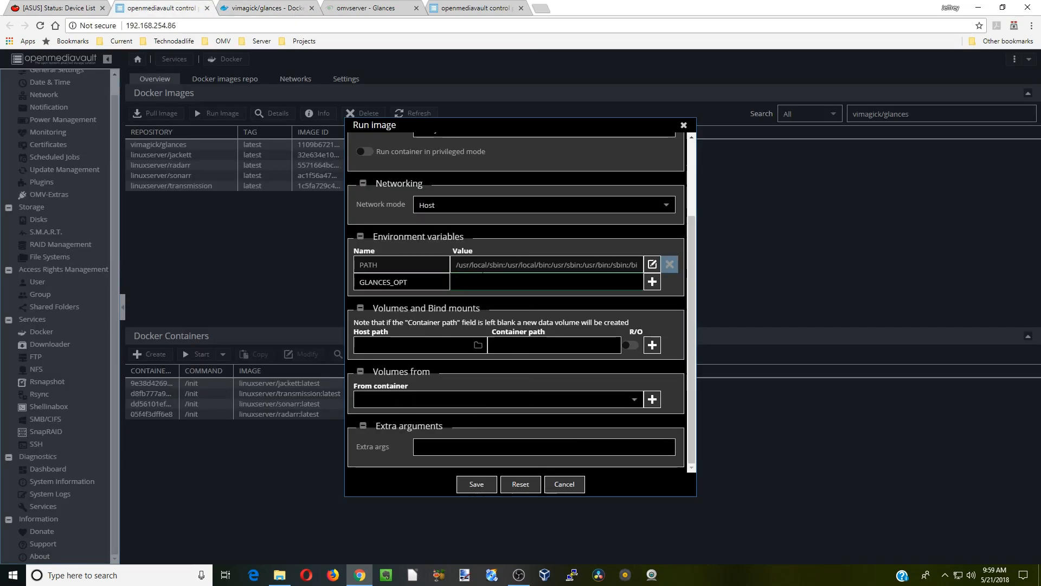
Step: Set GLANCES_OPT to -w and add a volume with container path /etc/glances
{"action": "type", "text": "-w"}
{"action": "type", "text": "/etc/glances"}
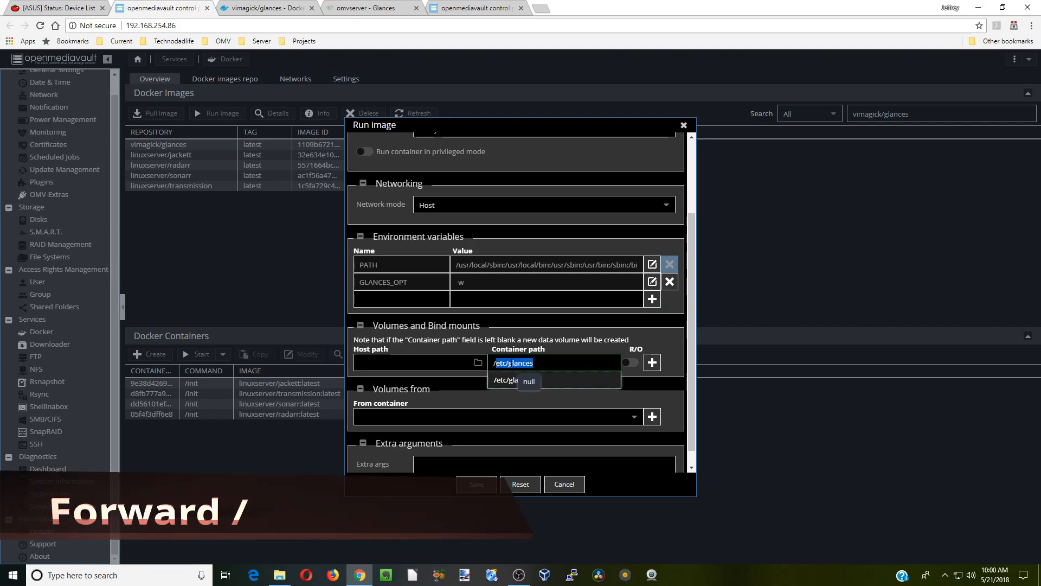
{"action": "left_click", "coordinate": [513, 380]}
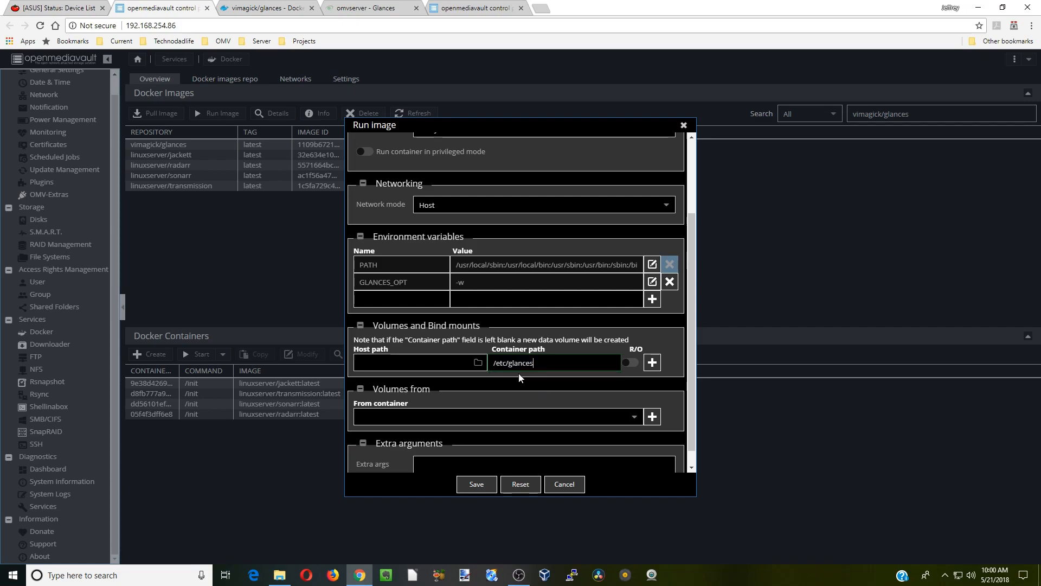
{"action": "mouse_move", "coordinate": [519, 378]}
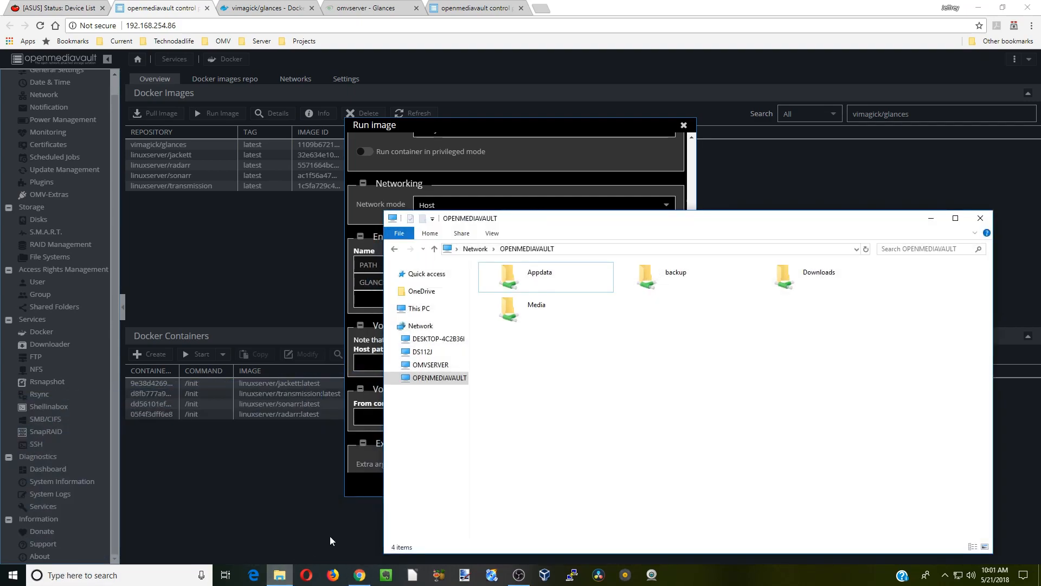
Step: Browse into the Appdata share in File Explorer and begin creating a new folder there
{"action": "left_click", "coordinate": [539, 277]}
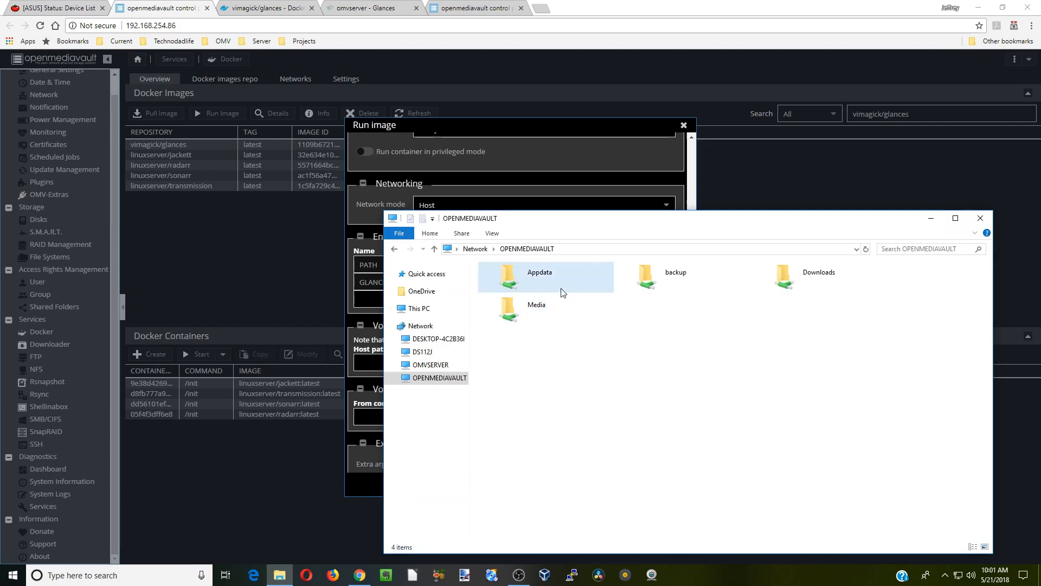
{"action": "mouse_move", "coordinate": [556, 286]}
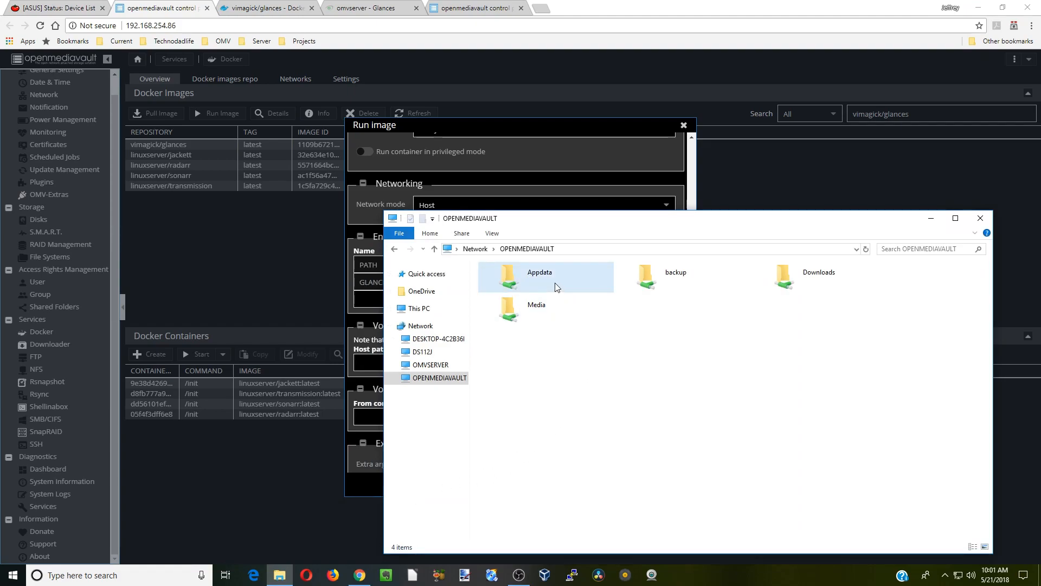
{"action": "double_click", "coordinate": [539, 276]}
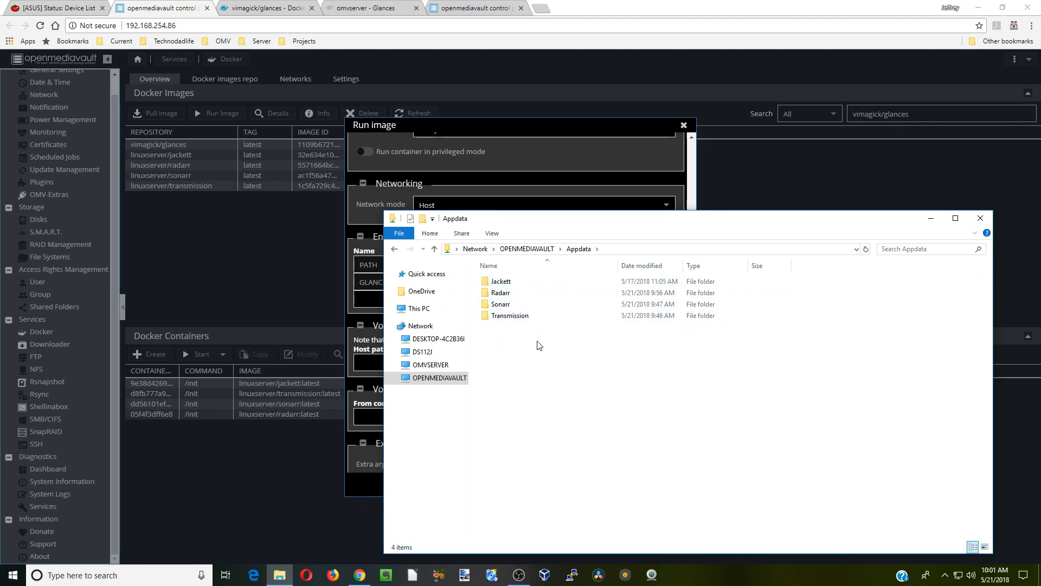
{"action": "right_click", "coordinate": [531, 345]}
{"action": "type", "text": "/etc/glances"}
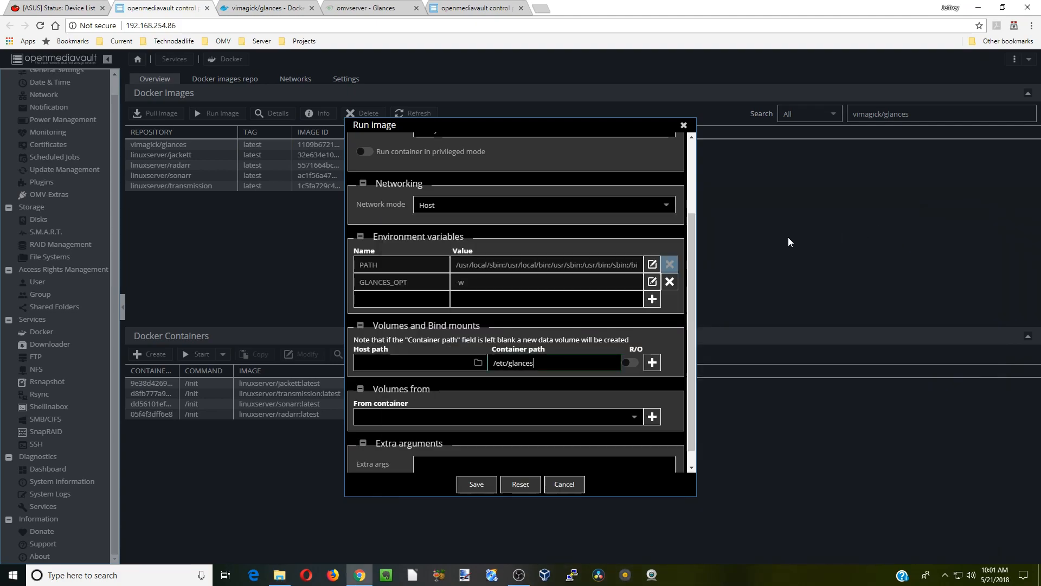
Step: Mount sharedfolders/Appdata/Glances as the host path and save to create the running Glances container
{"action": "left_click", "coordinate": [458, 363]}
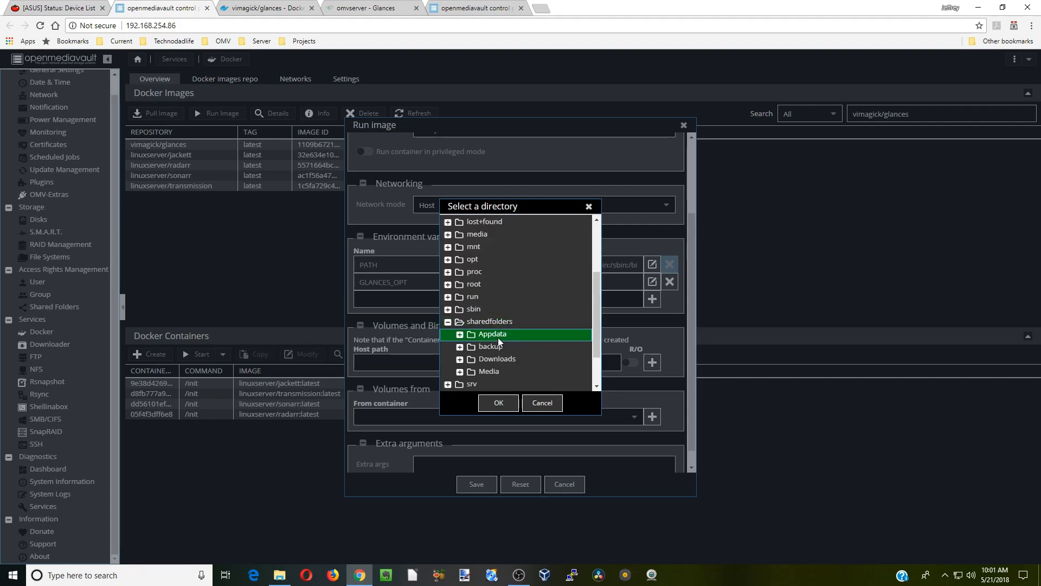
{"action": "left_click", "coordinate": [460, 333]}
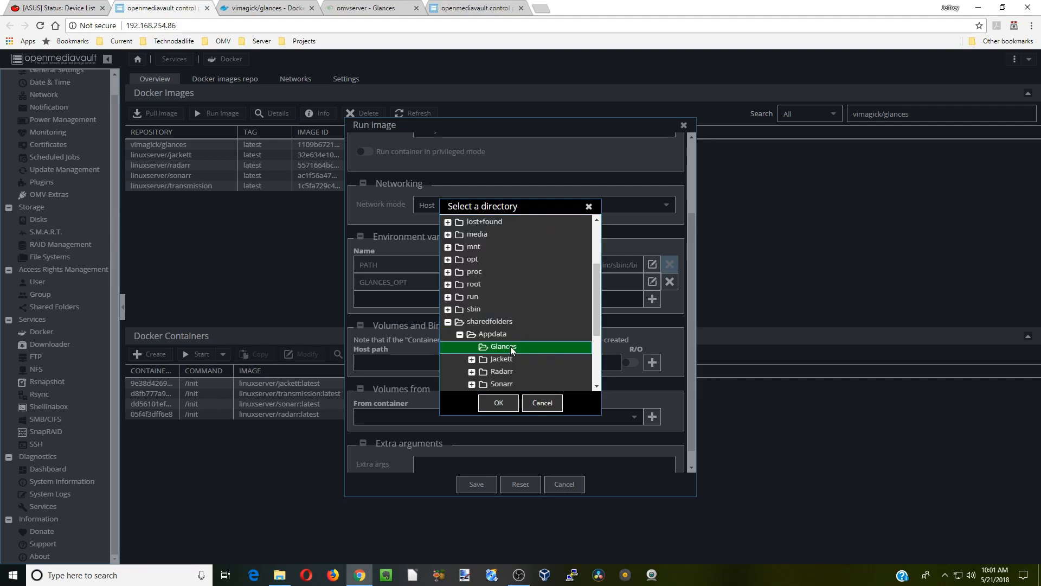
{"action": "left_click", "coordinate": [497, 402]}
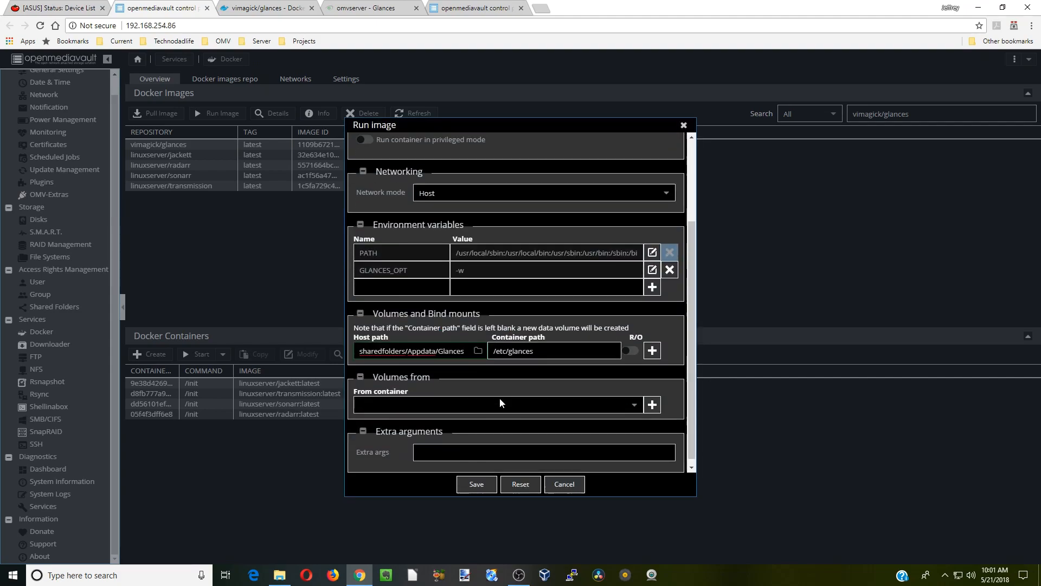
{"action": "scroll", "scroll_direction": "down", "scroll_amount": 3}
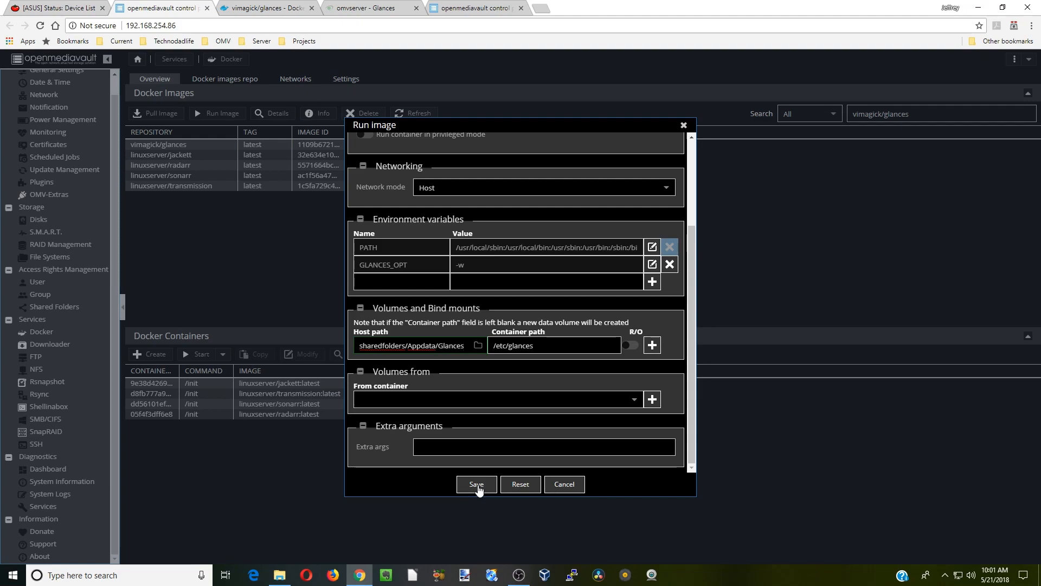
{"action": "left_click", "coordinate": [477, 483]}
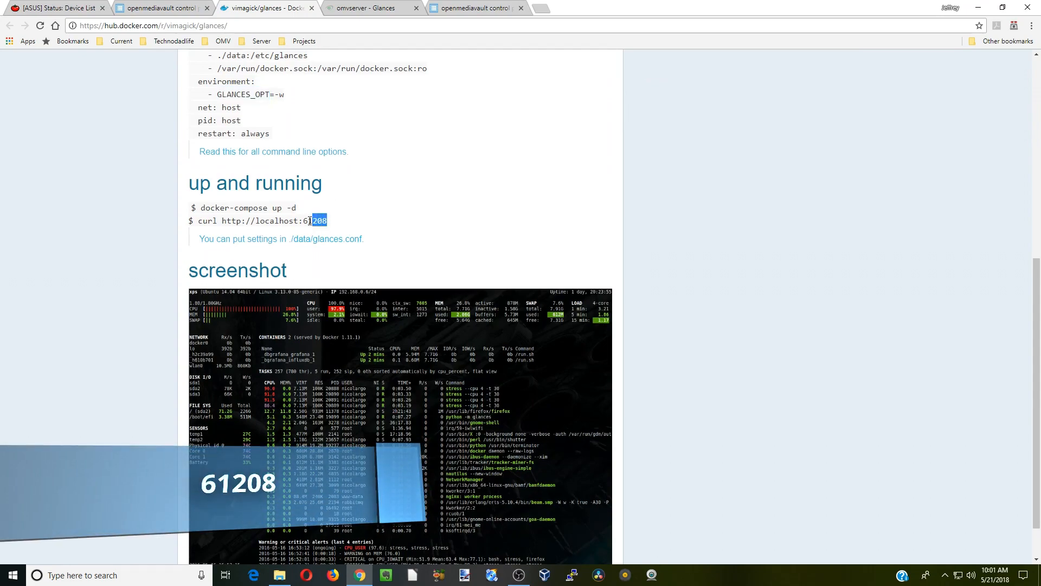
Step: Copy the Glances web port 61208 from the Docker Hub page
{"action": "right_click", "coordinate": [316, 220]}
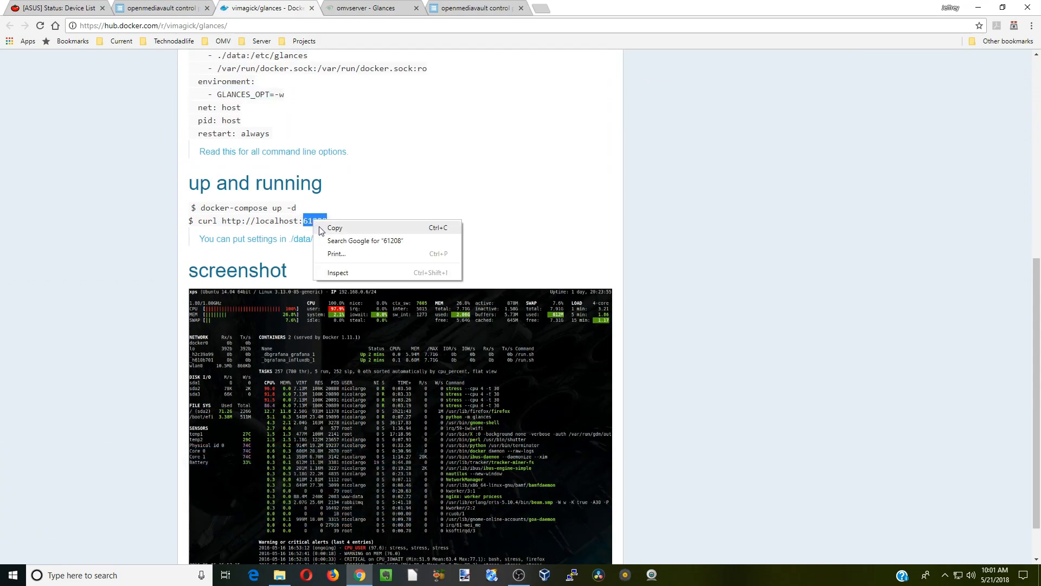
{"action": "left_click", "coordinate": [160, 7]}
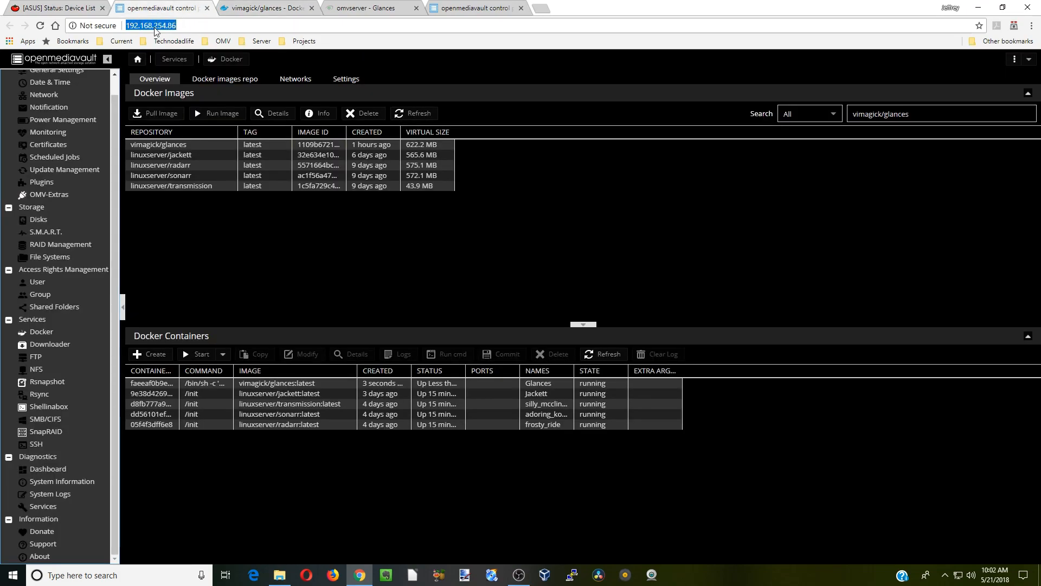
Step: Enter the server address followed by :61208 in the browser address bar
{"action": "right_click", "coordinate": [150, 24]}
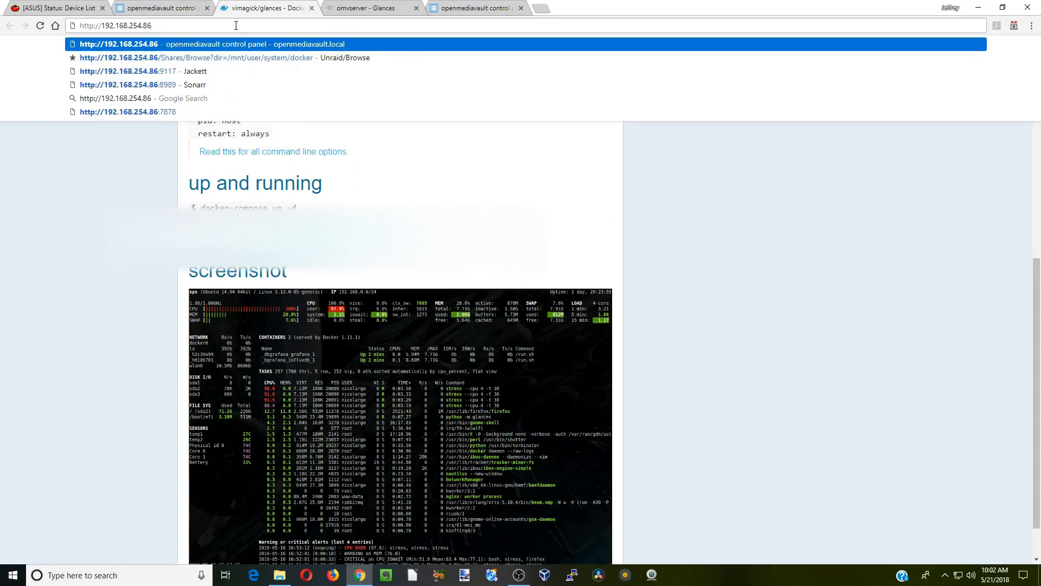
{"action": "type", "text": ":6128"}
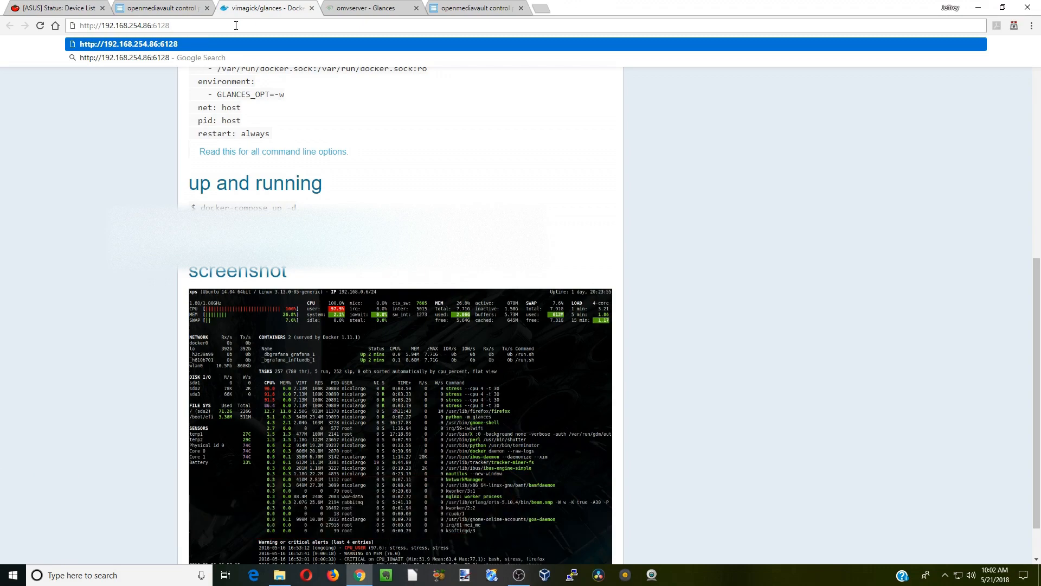
{"action": "key", "text": "Backspace"}
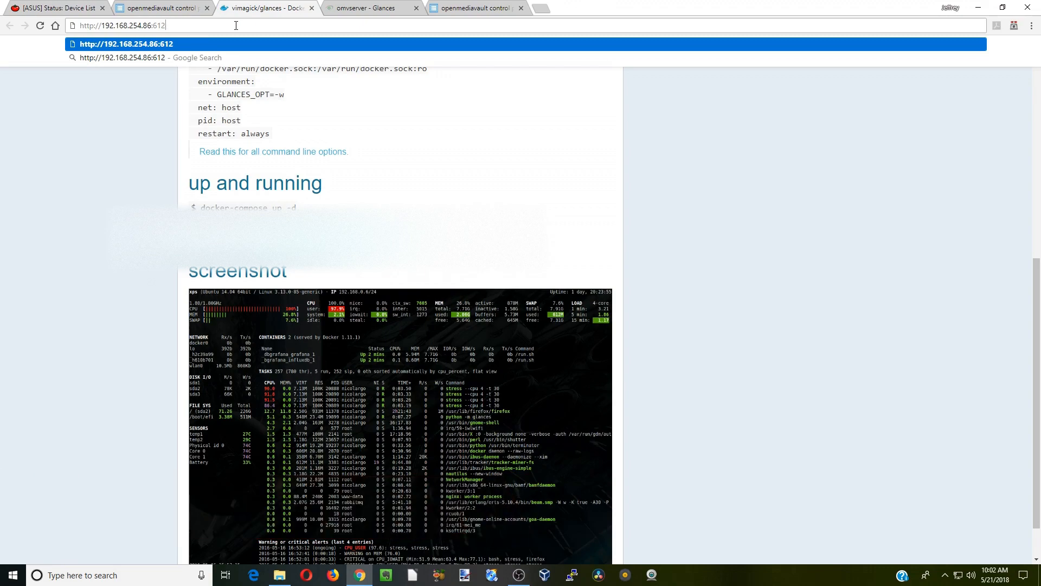
{"action": "type", "text": "08"}
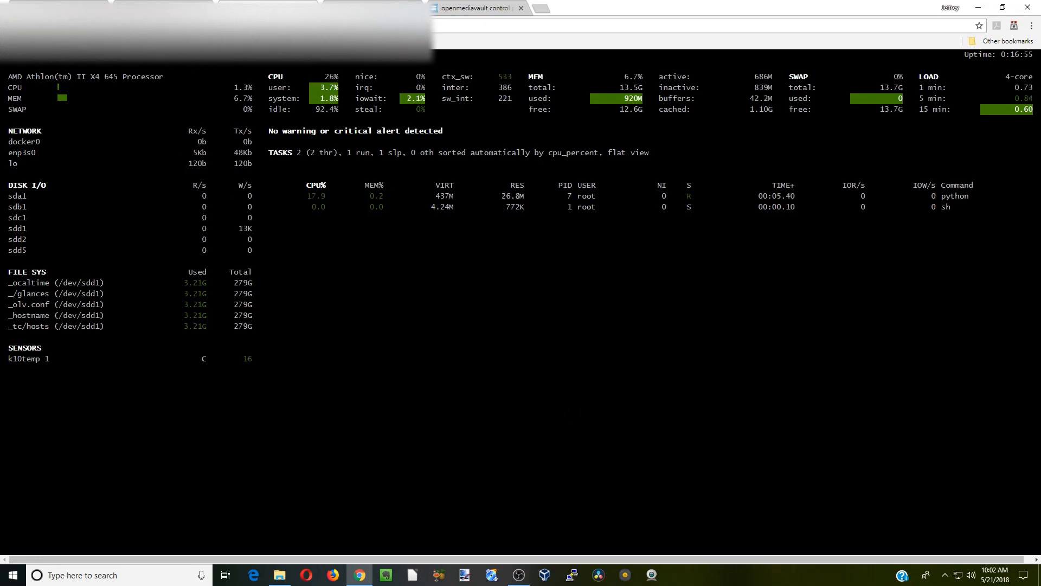
{"action": "mouse_move", "coordinate": [330, 170]}
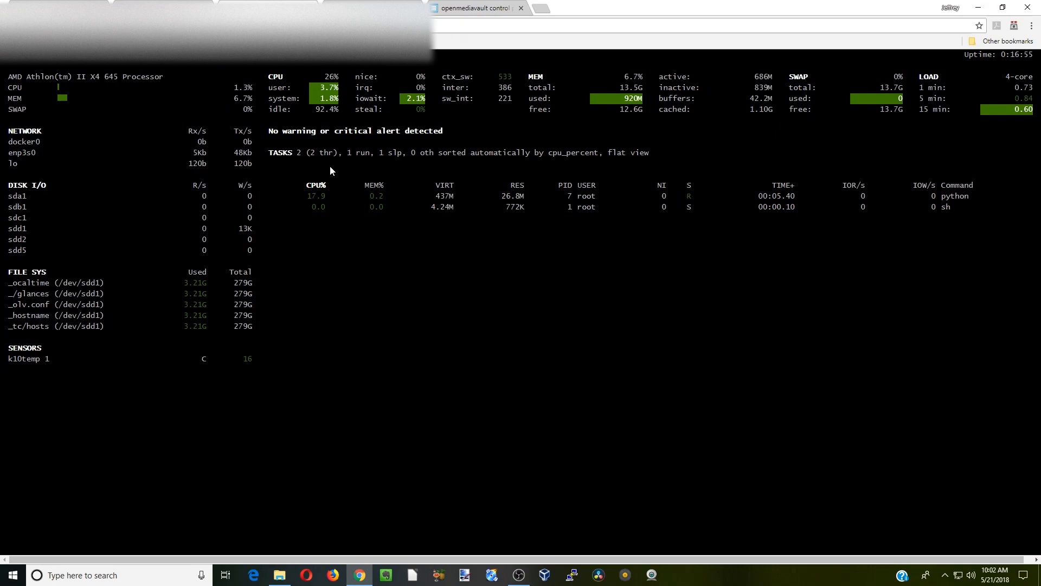